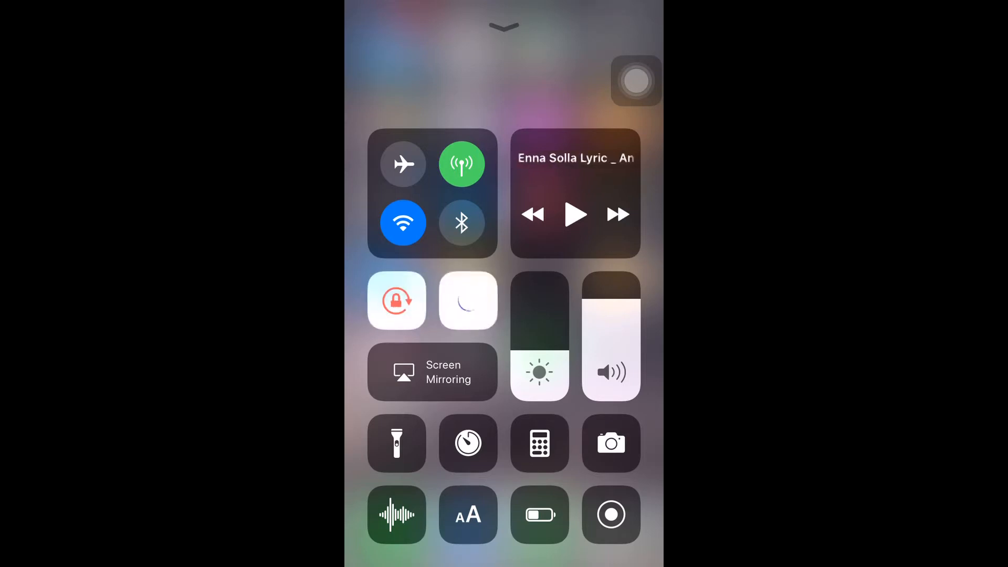
Switch Do Not Disturb off and lower the volume slider to nearly silent.
{"action": "left_click", "coordinate": [431, 372]}
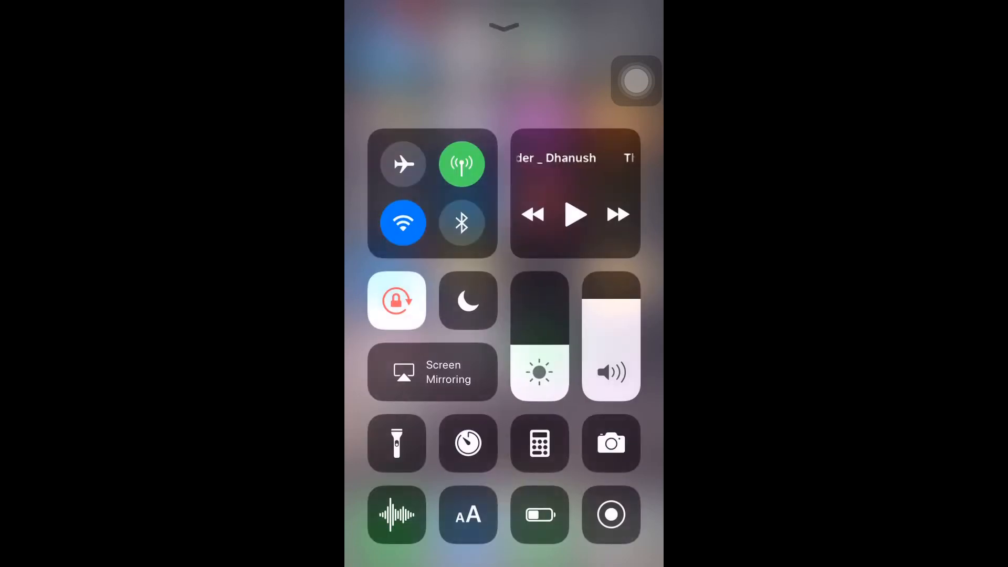
{"action": "left_click_drag", "start_coordinate": [609, 302], "coordinate": [609, 379]}
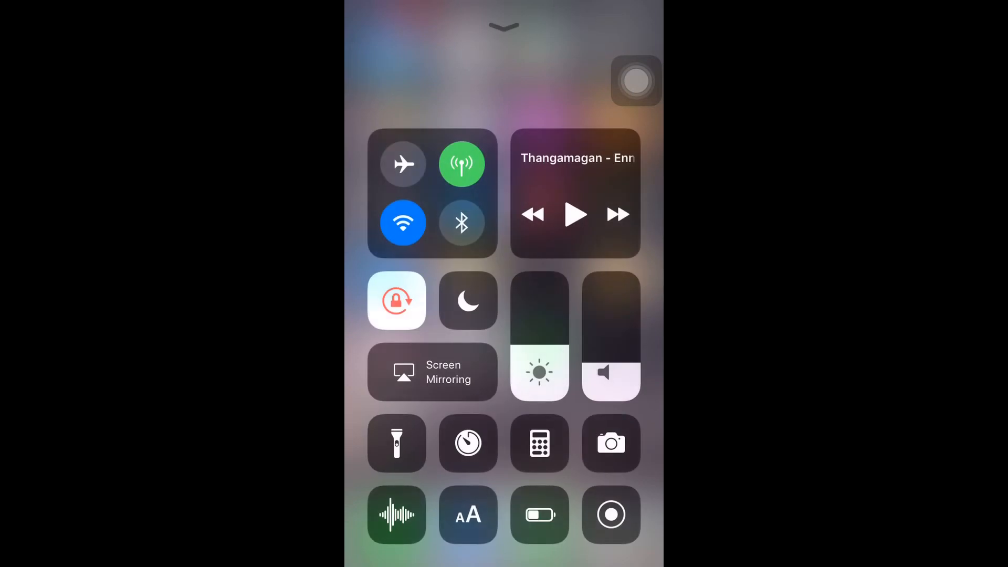
{"action": "left_click", "coordinate": [468, 442]}
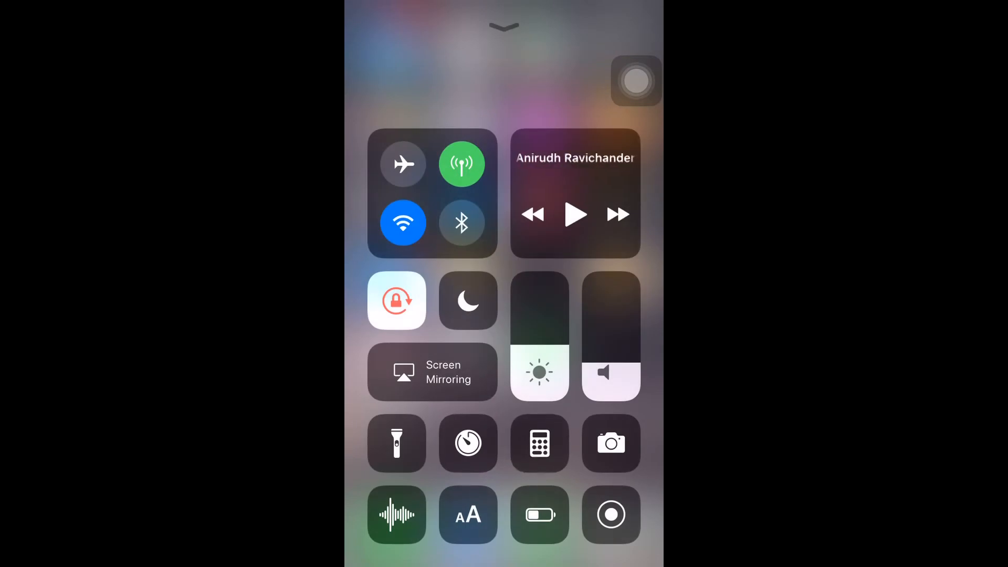
{"action": "left_click", "coordinate": [540, 442]}
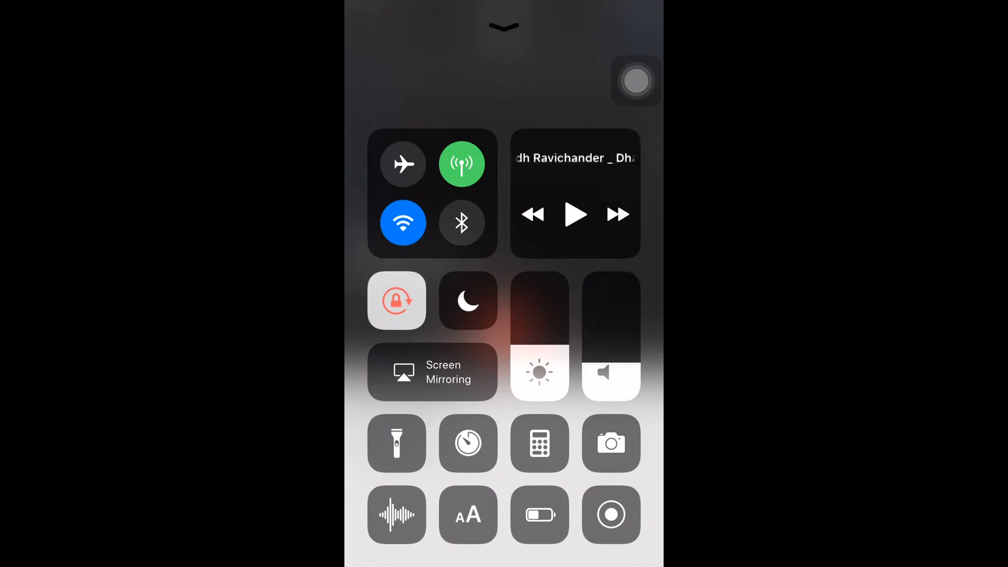
{"action": "left_click", "coordinate": [468, 514]}
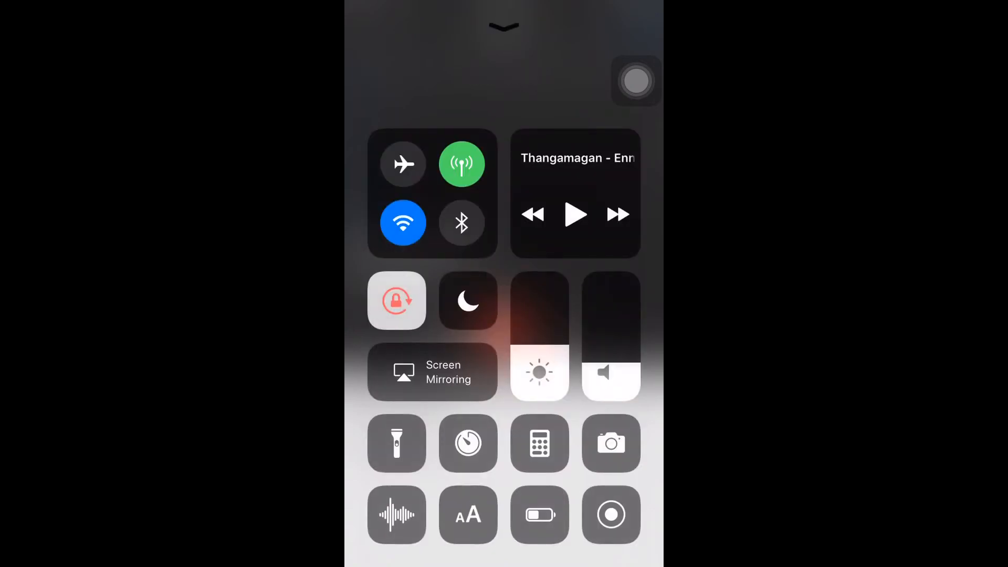
{"action": "left_click", "coordinate": [540, 514]}
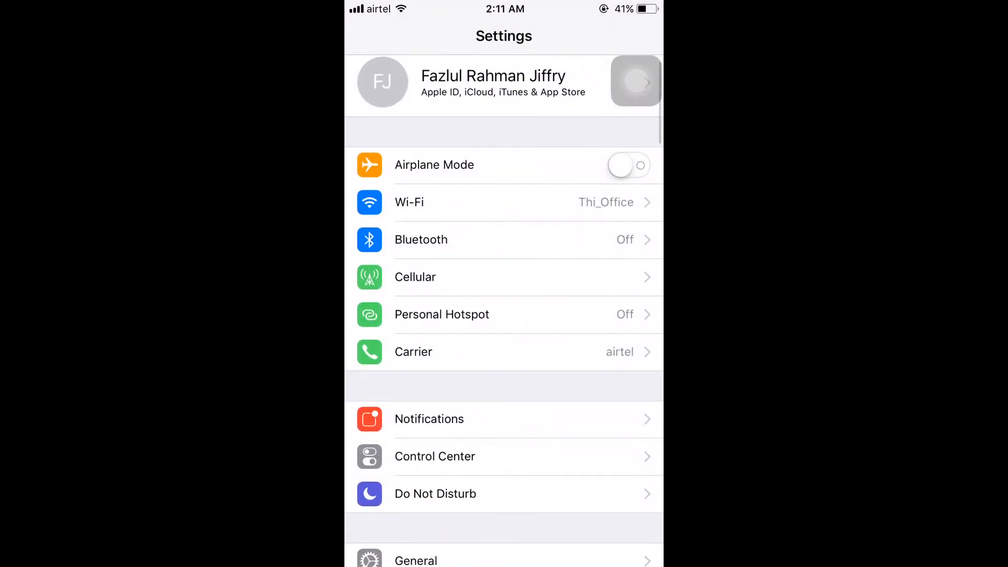
Reach the Control Center customization page listing Flashlight, Timer and Screen Recording.
{"action": "scroll", "scroll_direction": "up", "scroll_amount": 3}
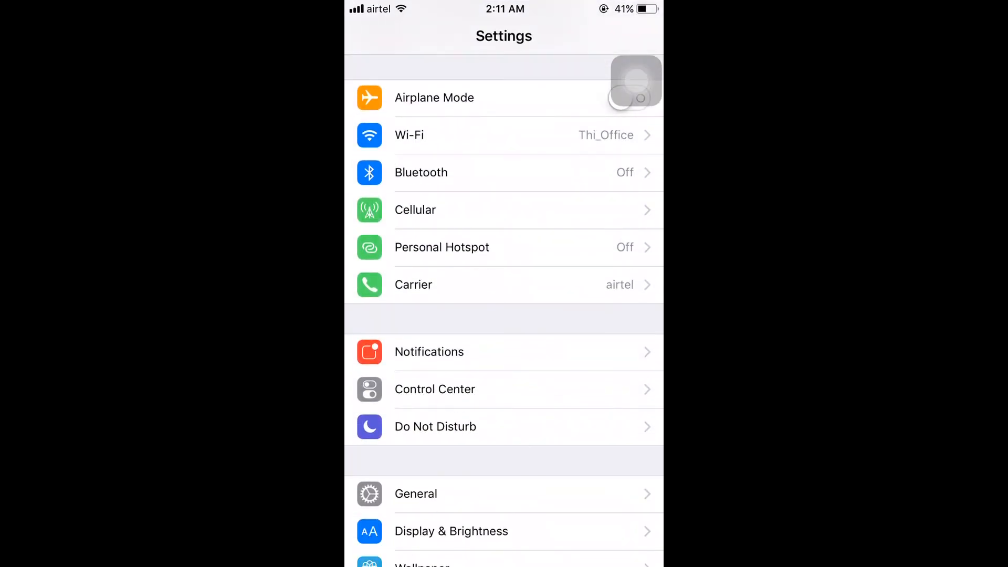
{"action": "left_click", "coordinate": [435, 388]}
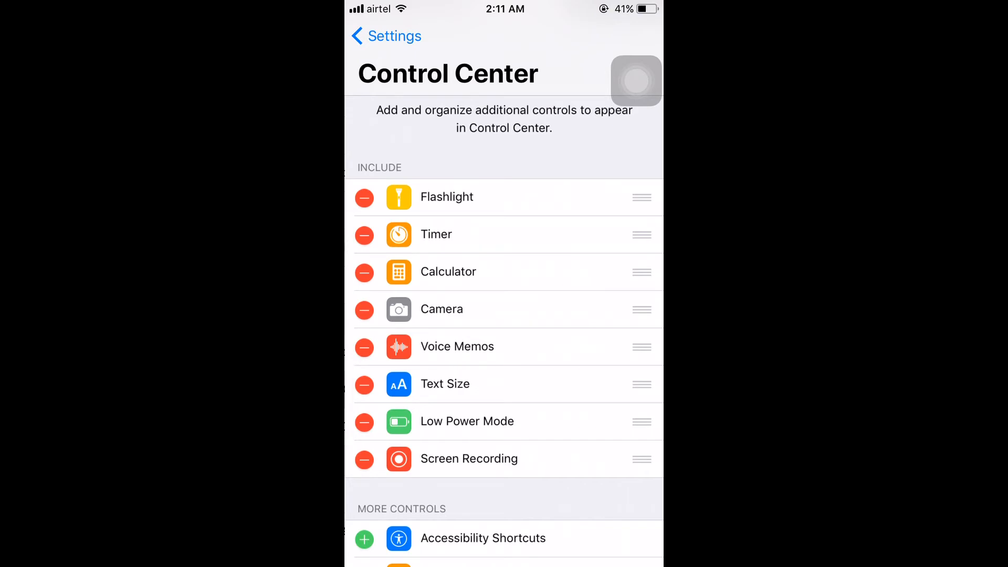
{"action": "scroll", "scroll_direction": "down", "scroll_amount": 3}
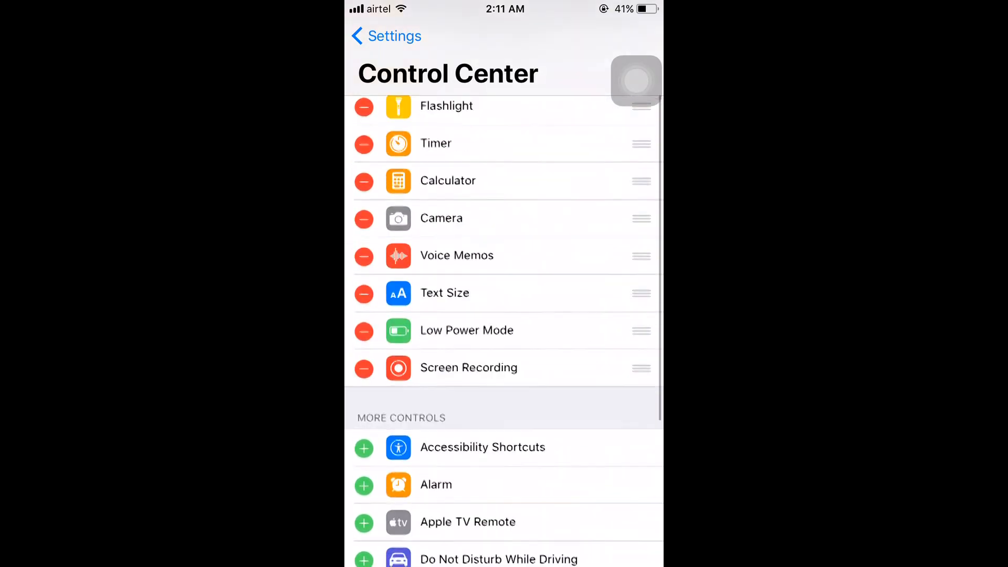
{"action": "scroll", "scroll_direction": "down", "scroll_amount": 3}
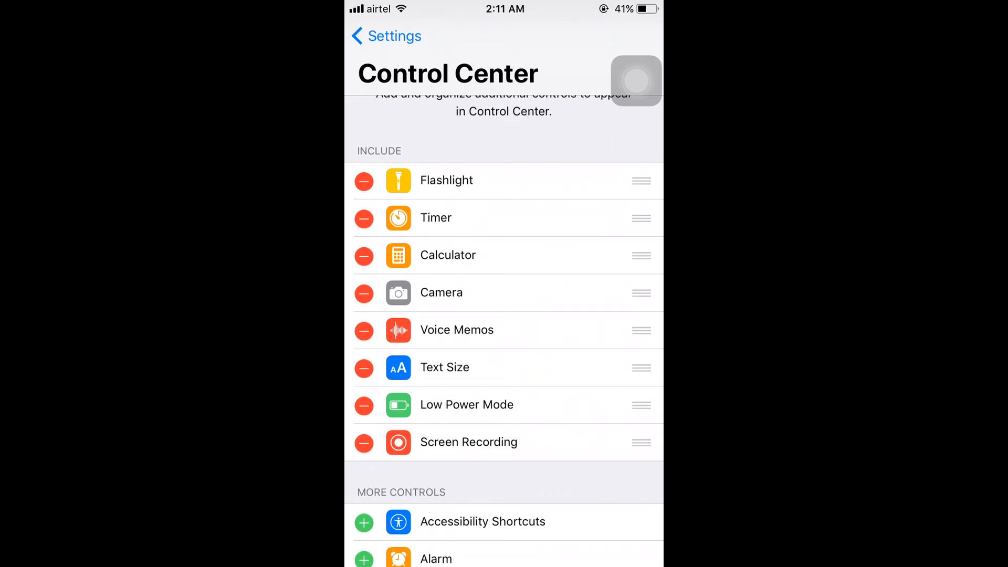
Add Notes and Do Not Disturb While Driving to the Include list.
{"action": "scroll", "scroll_direction": "down", "scroll_amount": 3}
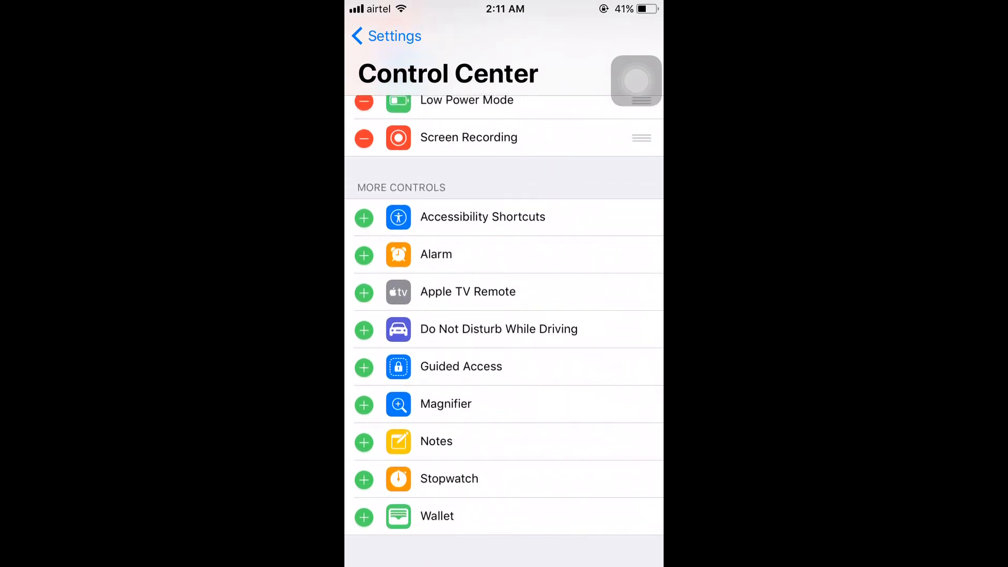
{"action": "left_click", "coordinate": [363, 442]}
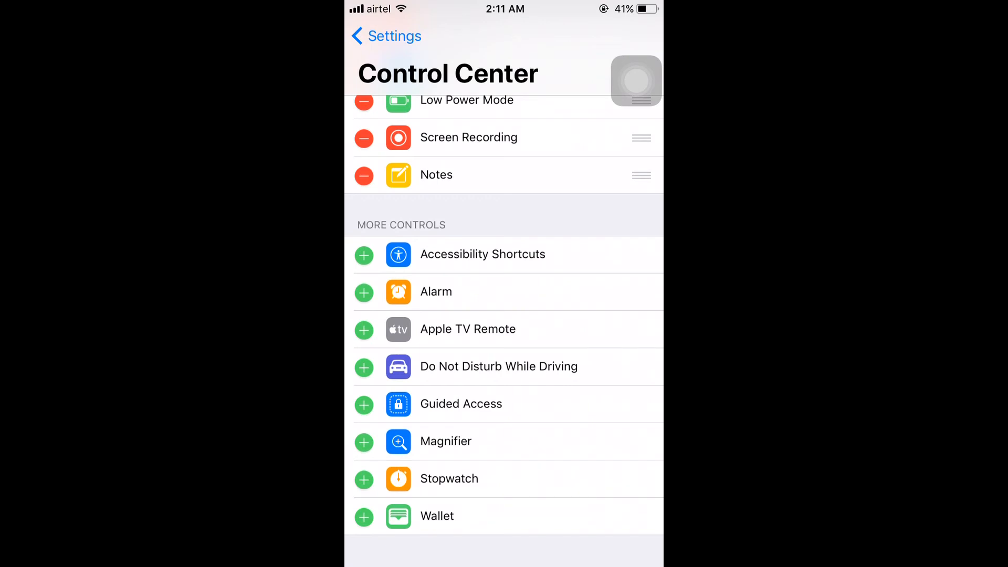
{"action": "left_click", "coordinate": [363, 368]}
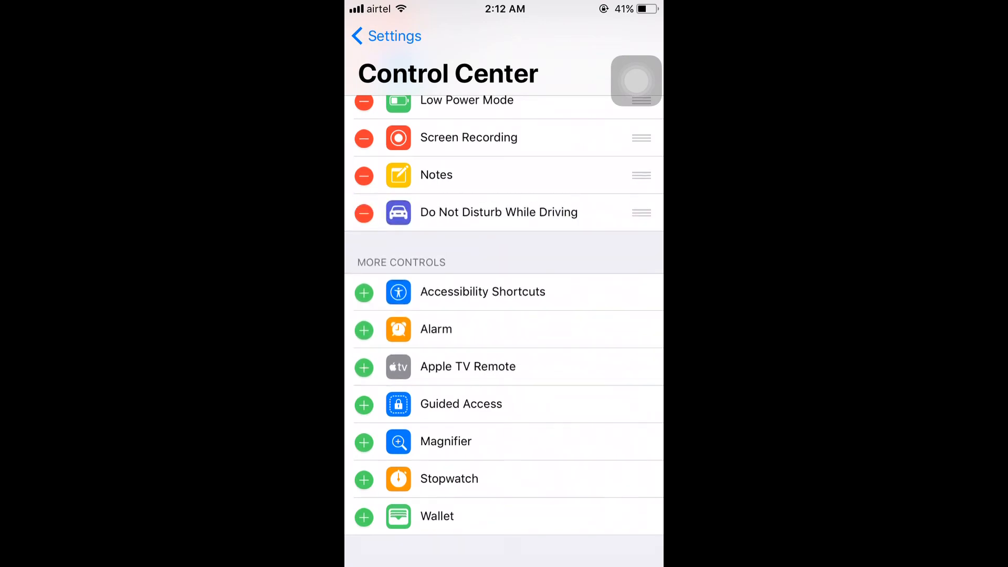